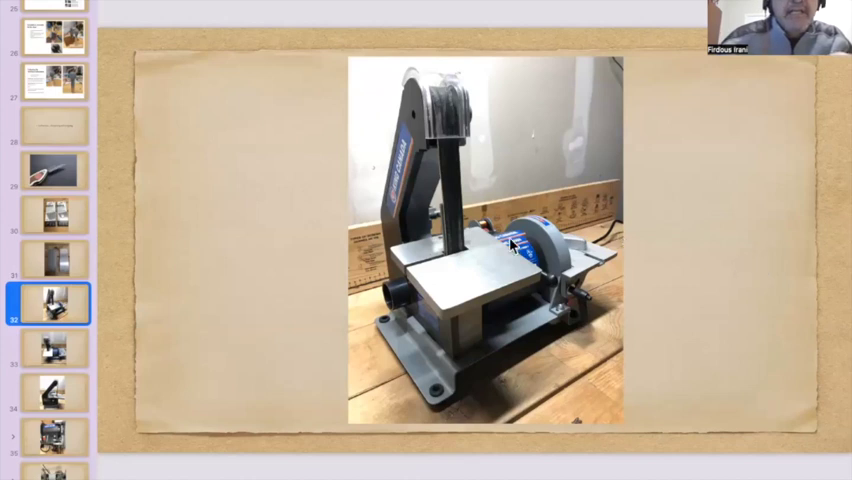
Step: Show slide 33, the King Canada combination belt and disc sander photo
left_click(50, 350)
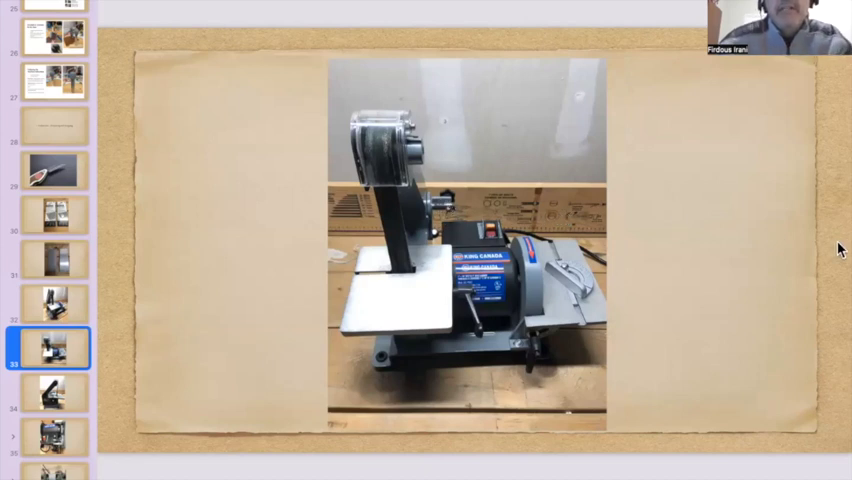
mouse_move(817, 253)
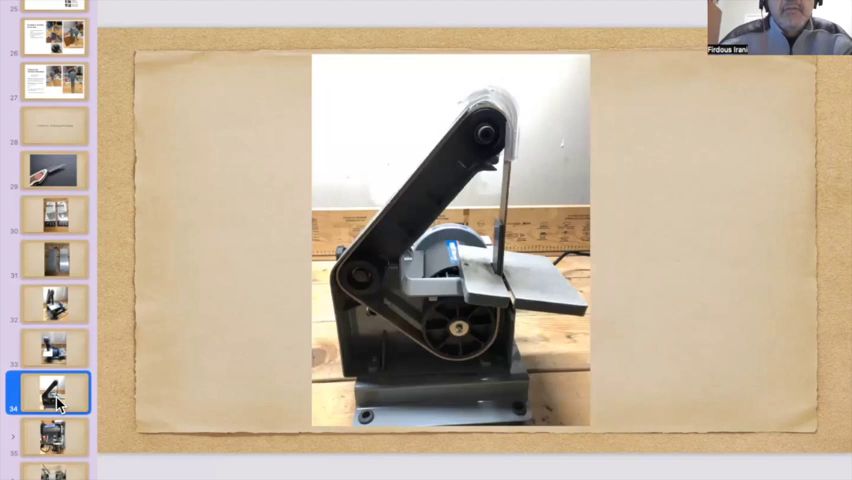
mouse_move(459, 323)
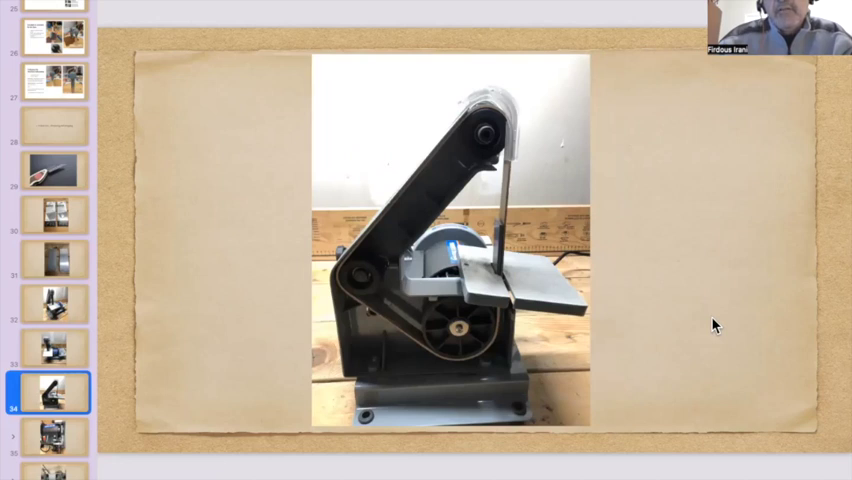
mouse_move(747, 260)
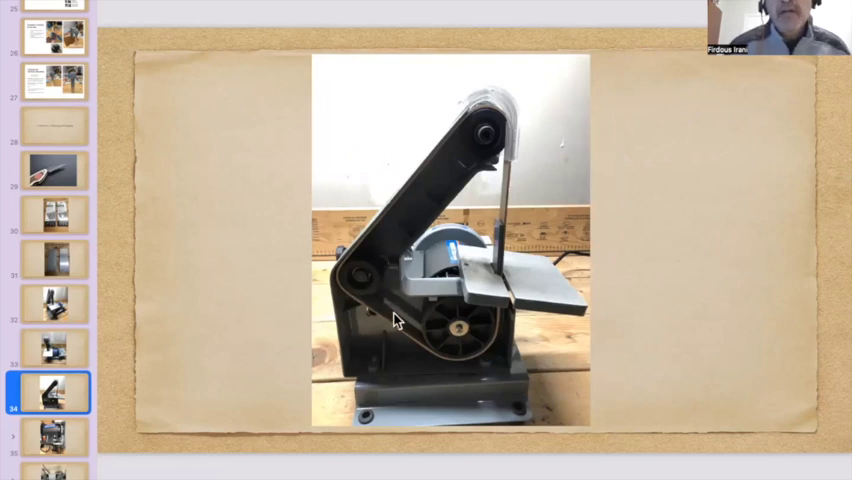
mouse_move(168, 236)
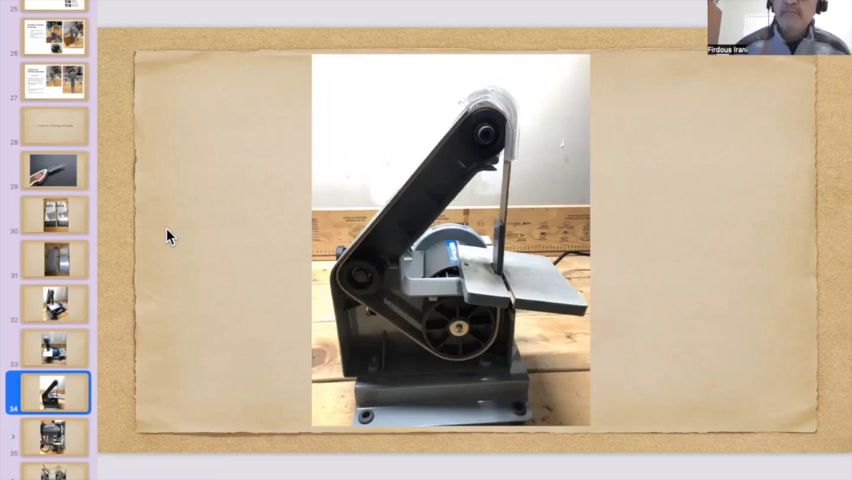
mouse_move(157, 211)
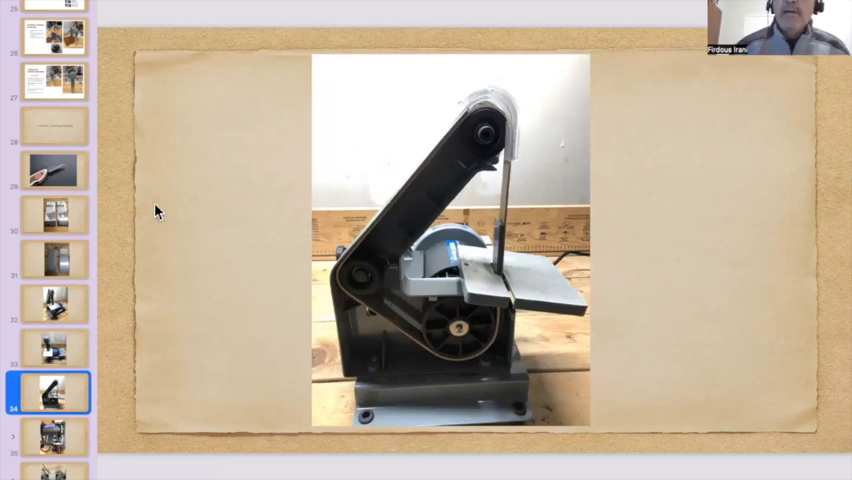
mouse_move(140, 197)
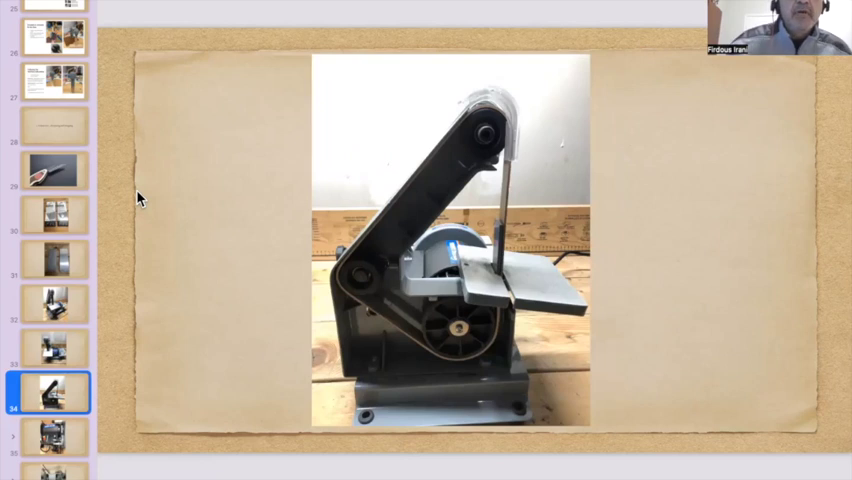
mouse_move(139, 206)
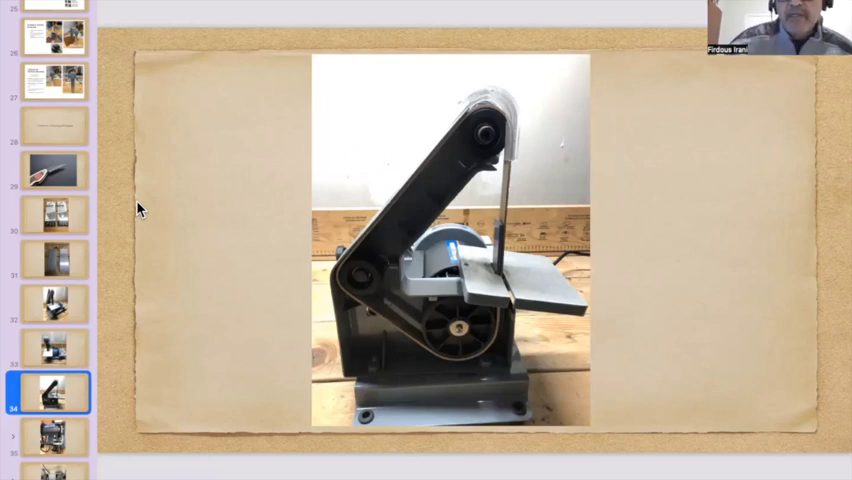
mouse_move(152, 200)
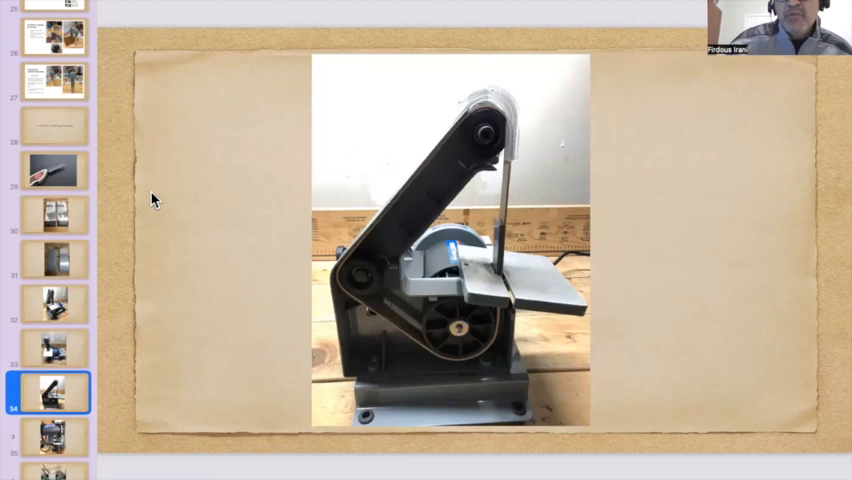
mouse_move(160, 196)
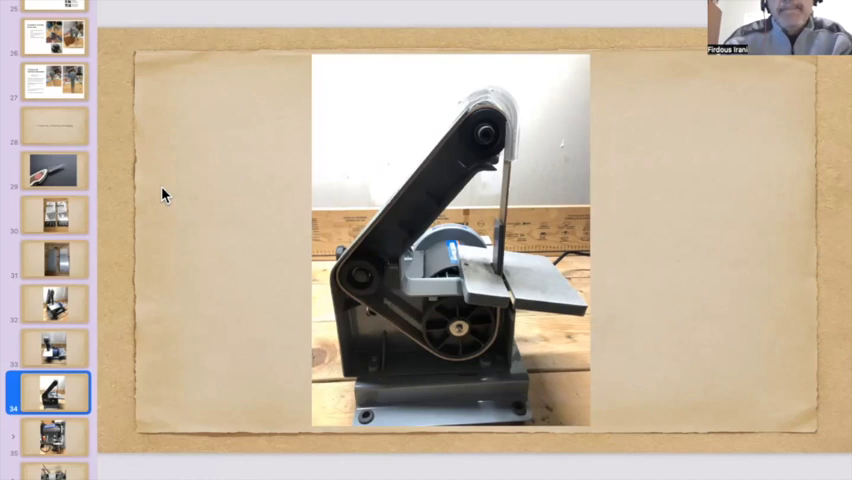
mouse_move(363, 290)
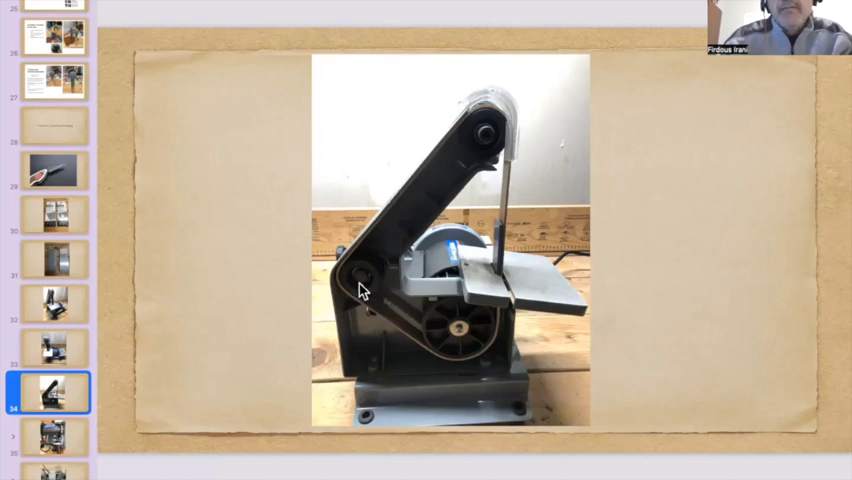
mouse_move(228, 268)
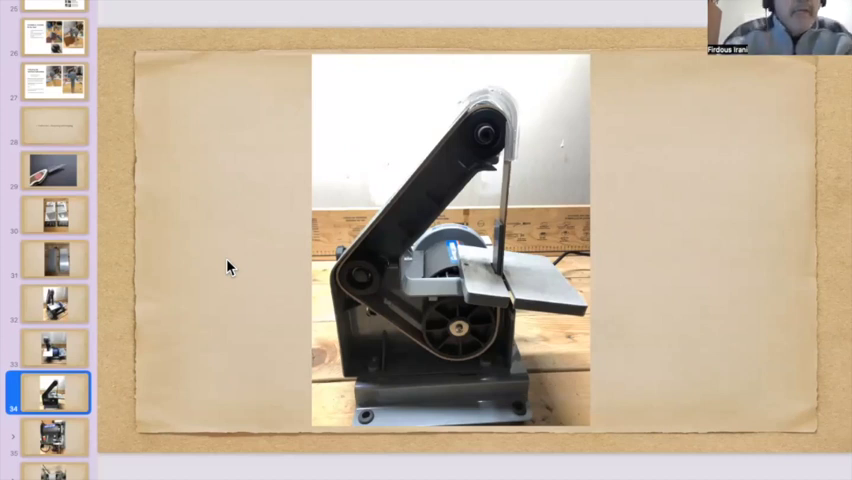
Step: Select the next slide thumbnail to display the sander's motor and adjustment close-up
left_click(52, 437)
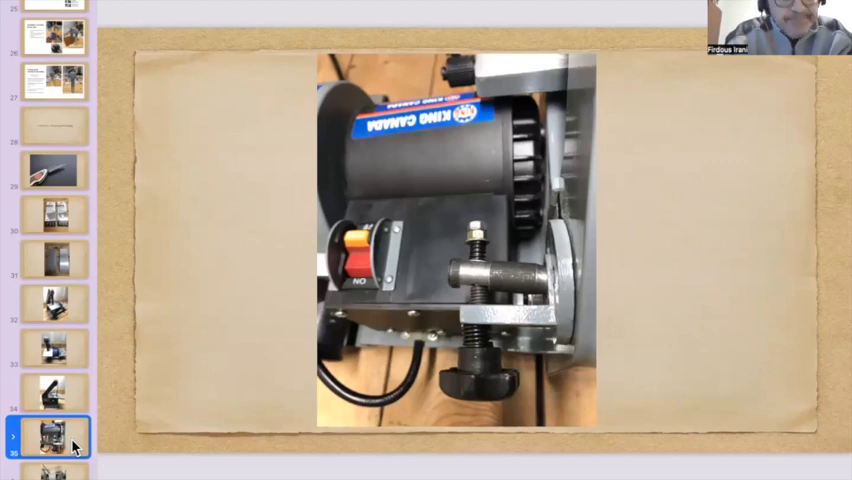
mouse_move(100, 375)
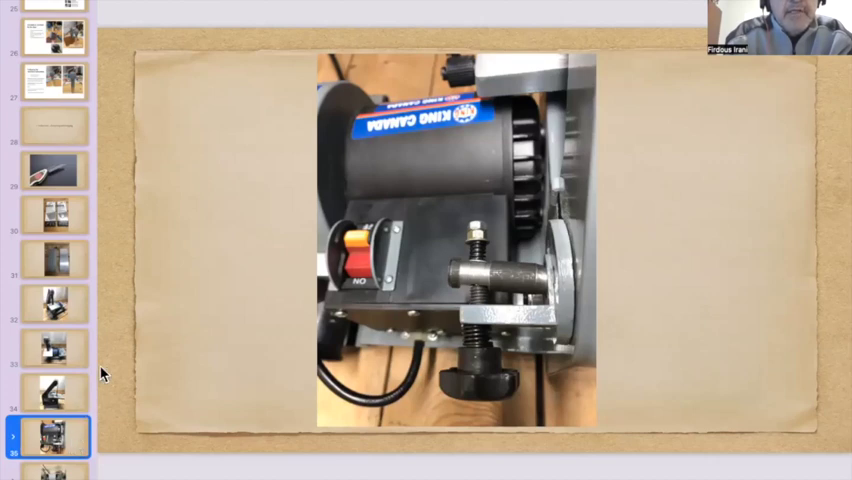